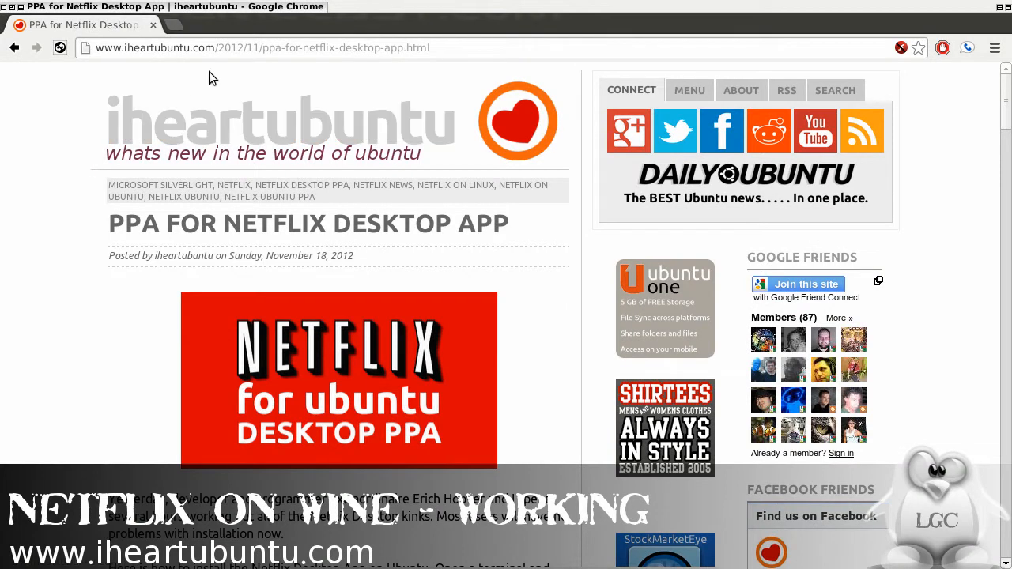
pyautogui.moveTo(215, 49)
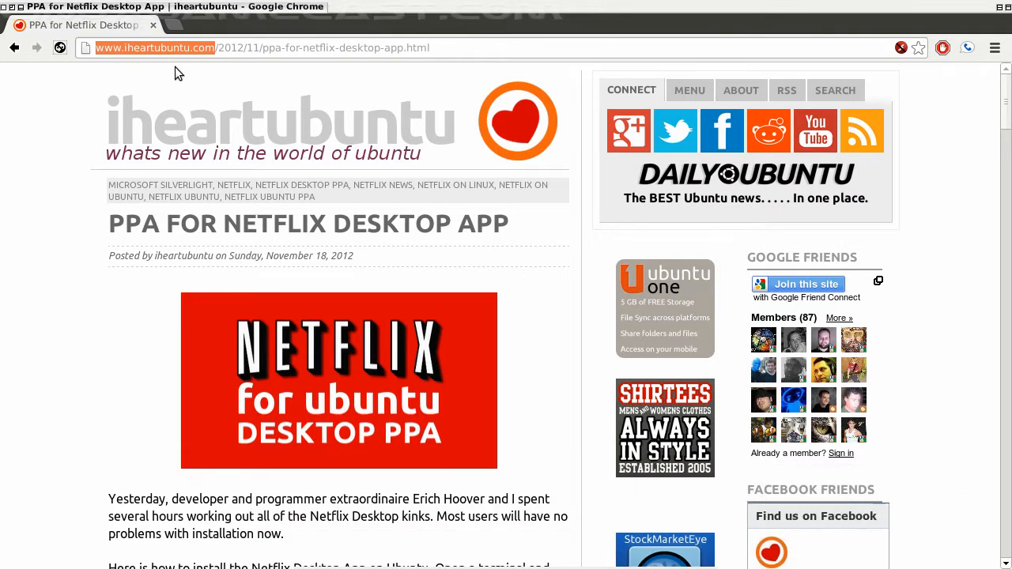
# - Scroll the iheartubuntu article down to its terminal install commands for the Netflix Desktop PPA
pyautogui.scroll(-3)
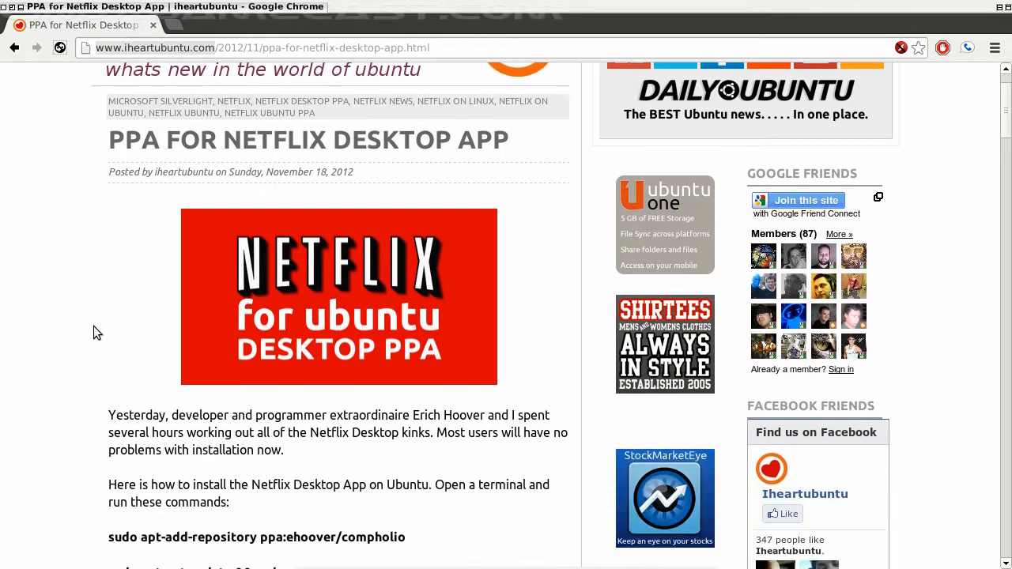
pyautogui.scroll(-3)
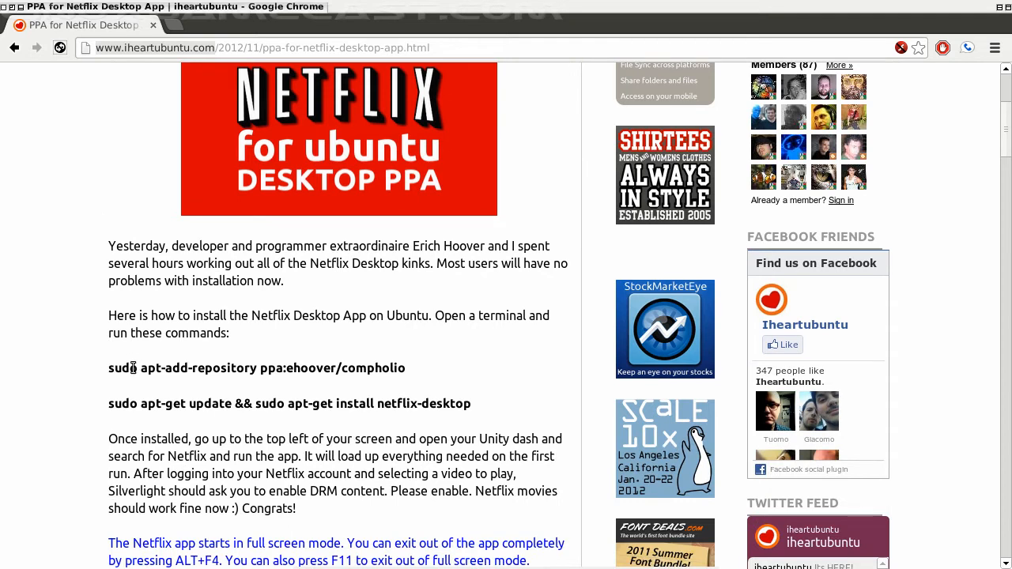
pyautogui.moveTo(150, 373)
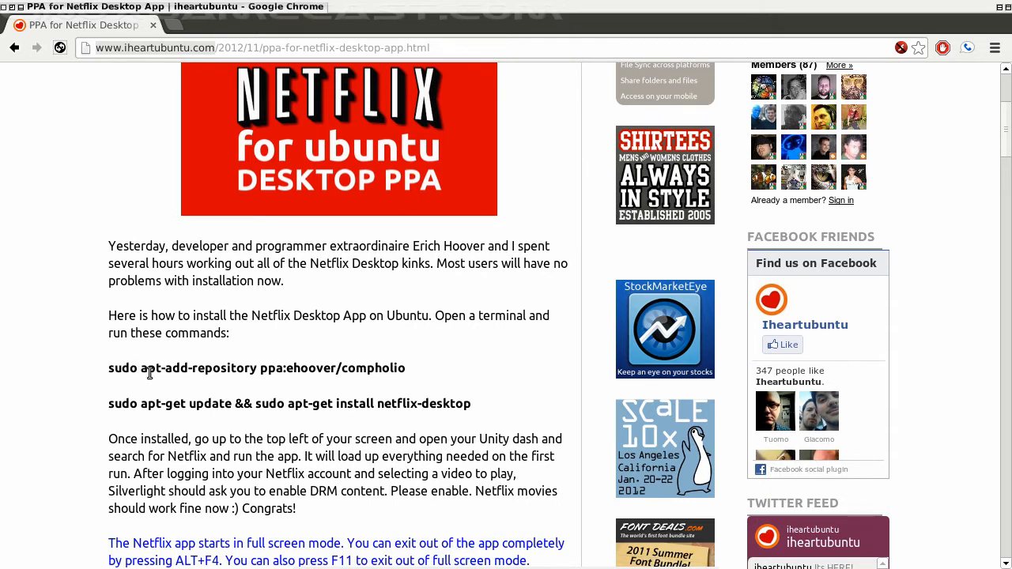
pyautogui.moveTo(386, 398)
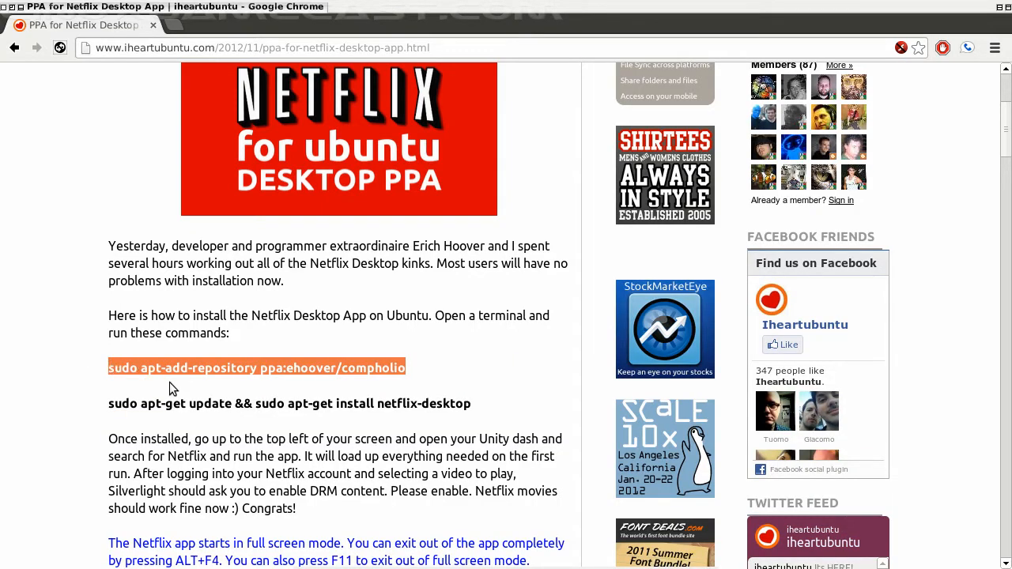
pyautogui.moveTo(354, 373)
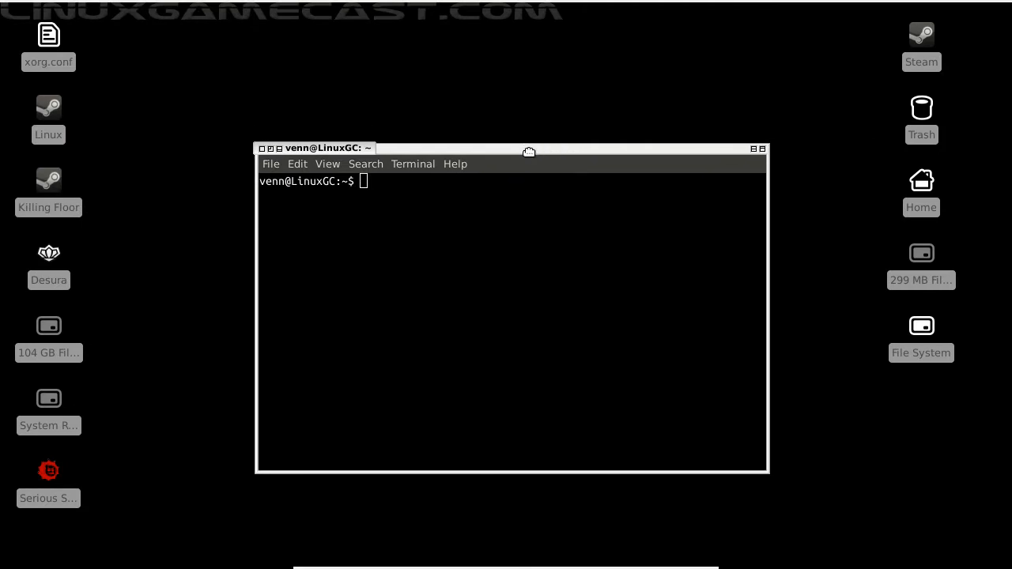
# - Run 'sudo apt-add-repository ppa:ehoover/compholio', supply the sudo password and accept the PPA
pyautogui.write('sudo apt-add-repository ppa:ehoover/compholio')
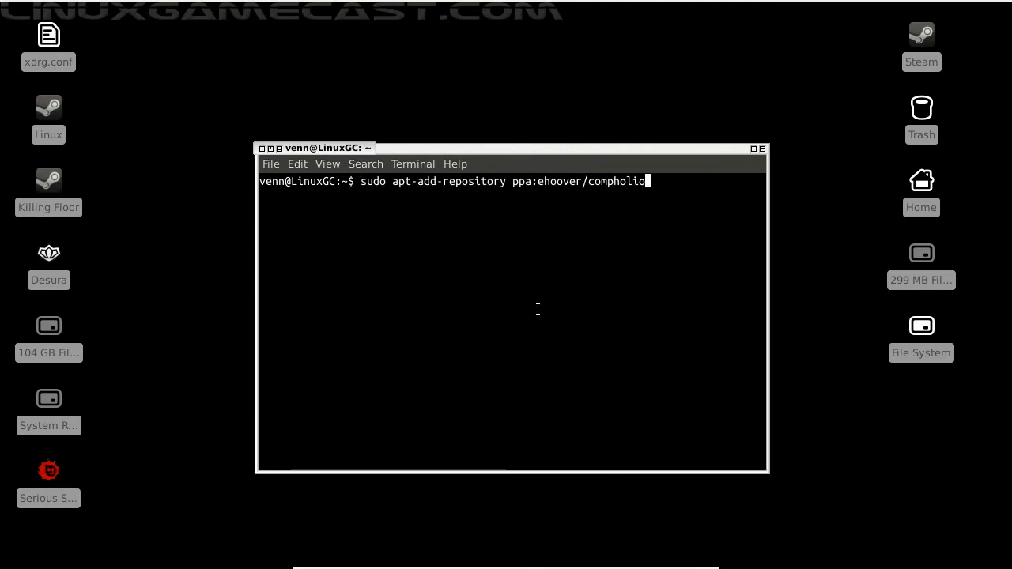
pyautogui.press('Return')
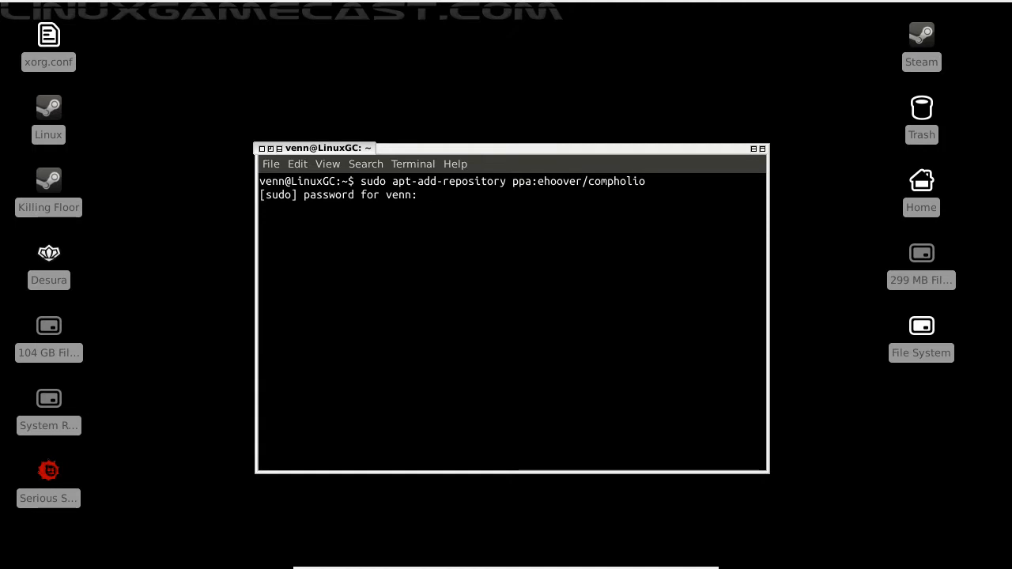
pyautogui.press('Return')
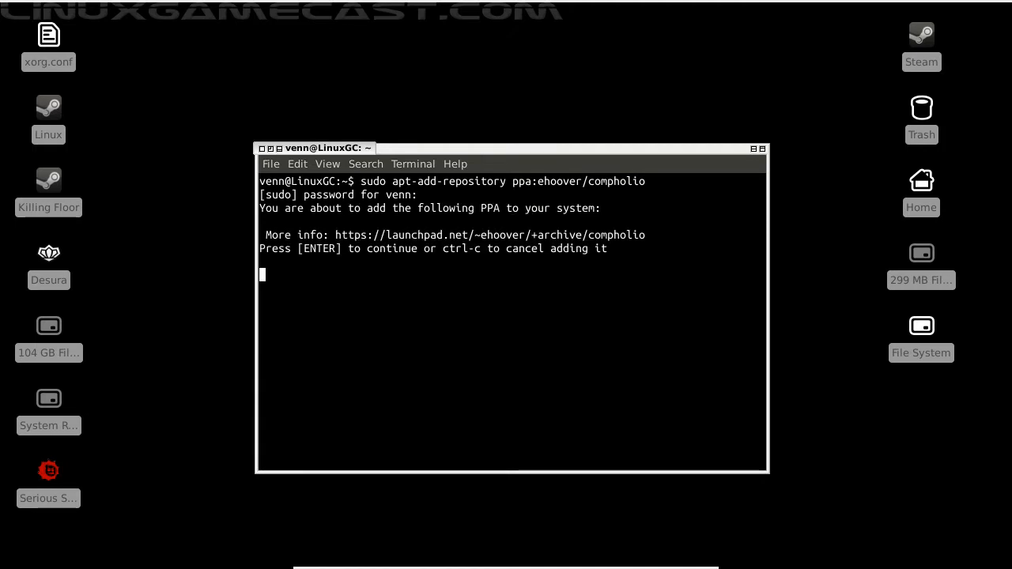
pyautogui.press('Return')
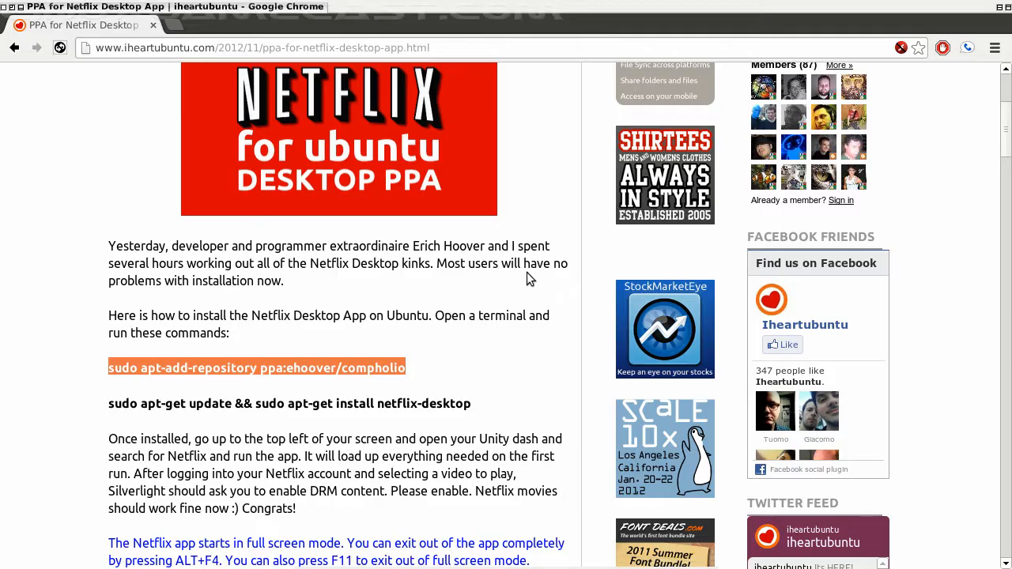
pyautogui.scroll(-3)
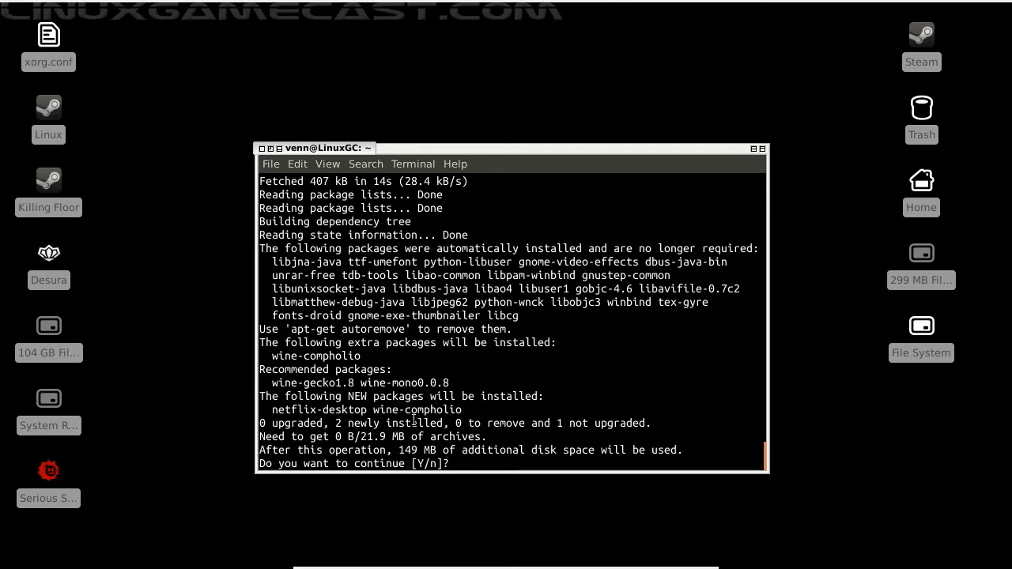
# - Answer 'y' to install netflix-desktop with wine-compholio, then exit the terminal session
pyautogui.write('y')
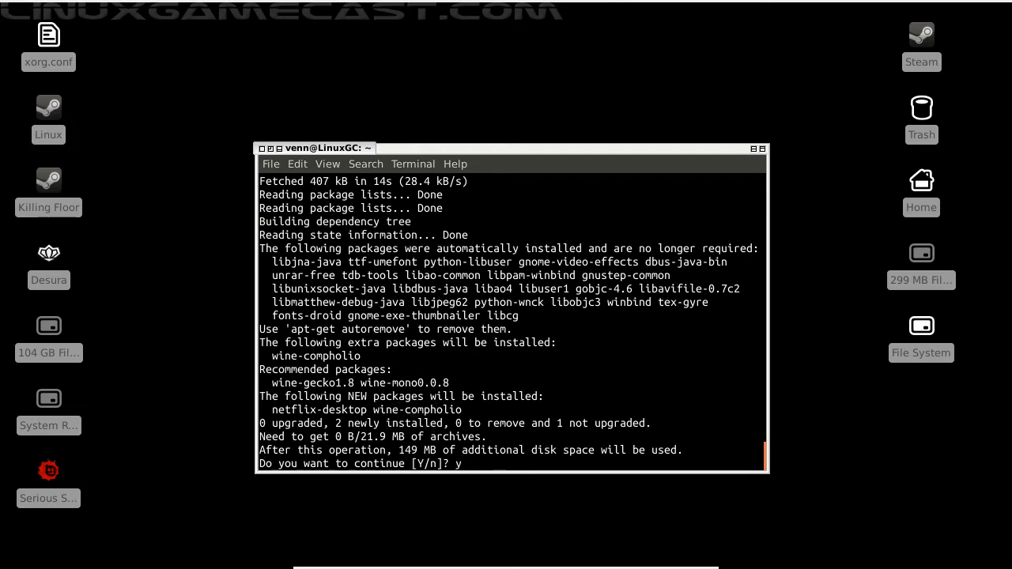
pyautogui.press('Return')
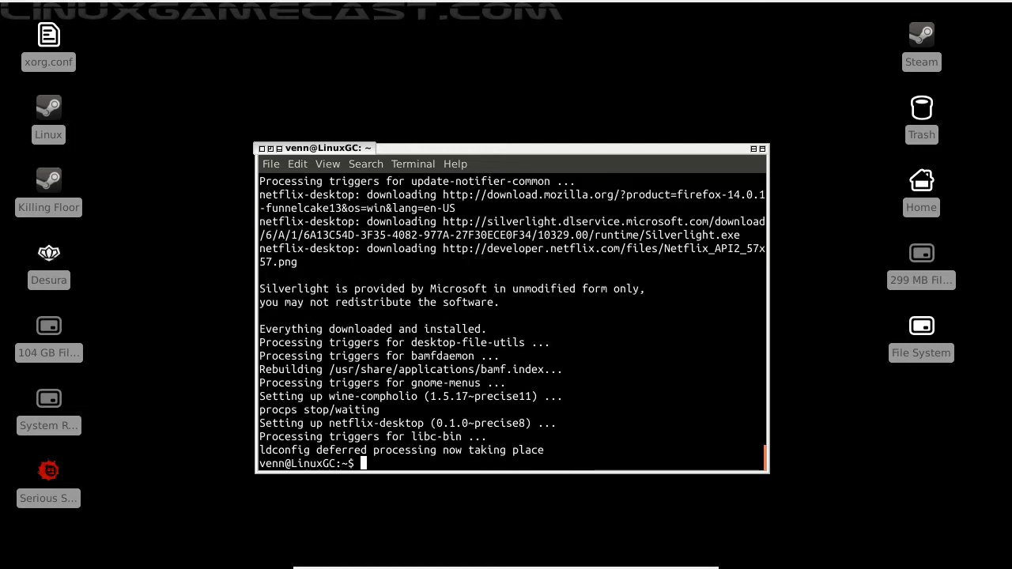
pyautogui.write('exit')
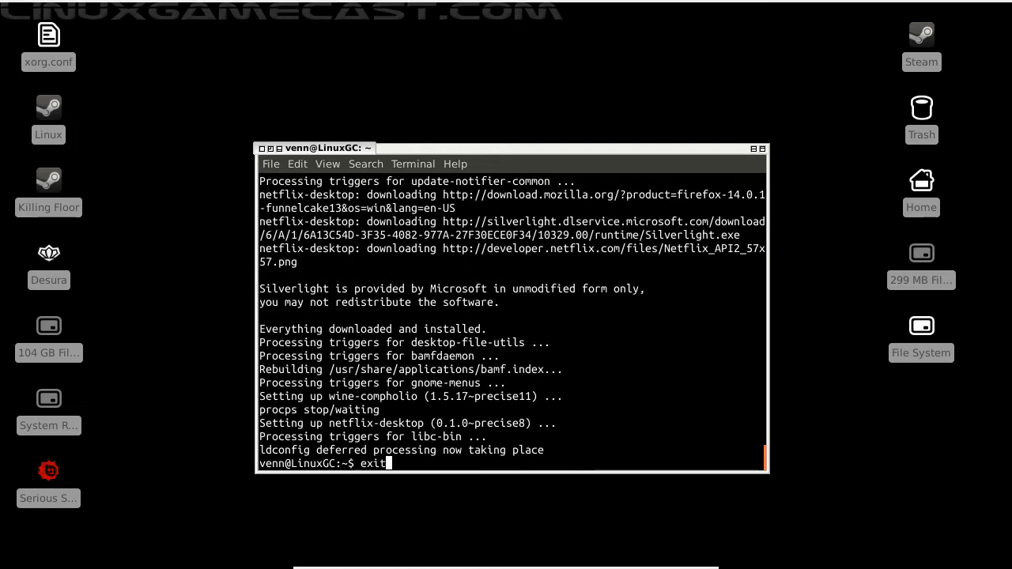
pyautogui.press('Return')
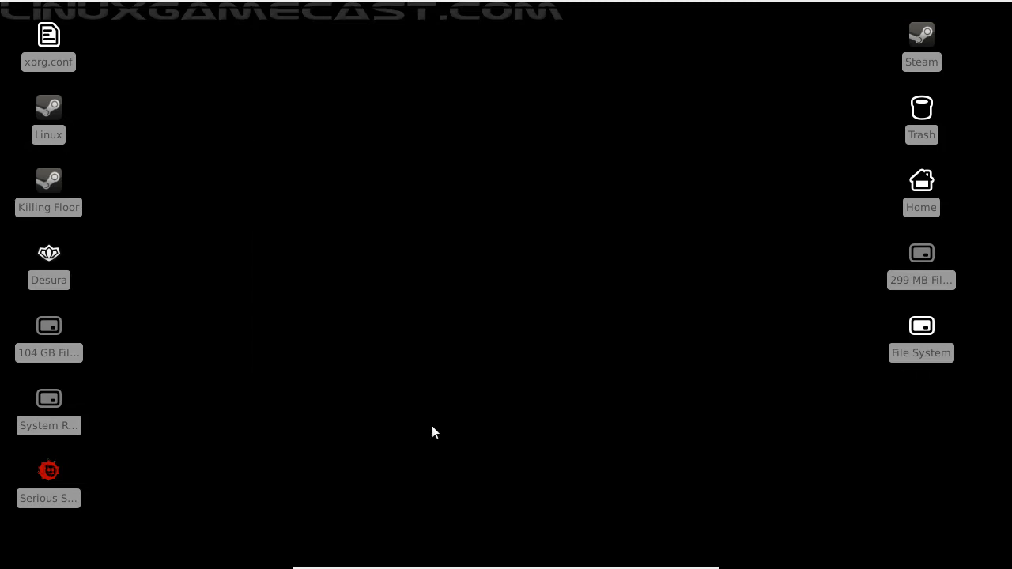
pyautogui.moveTo(33, 76)
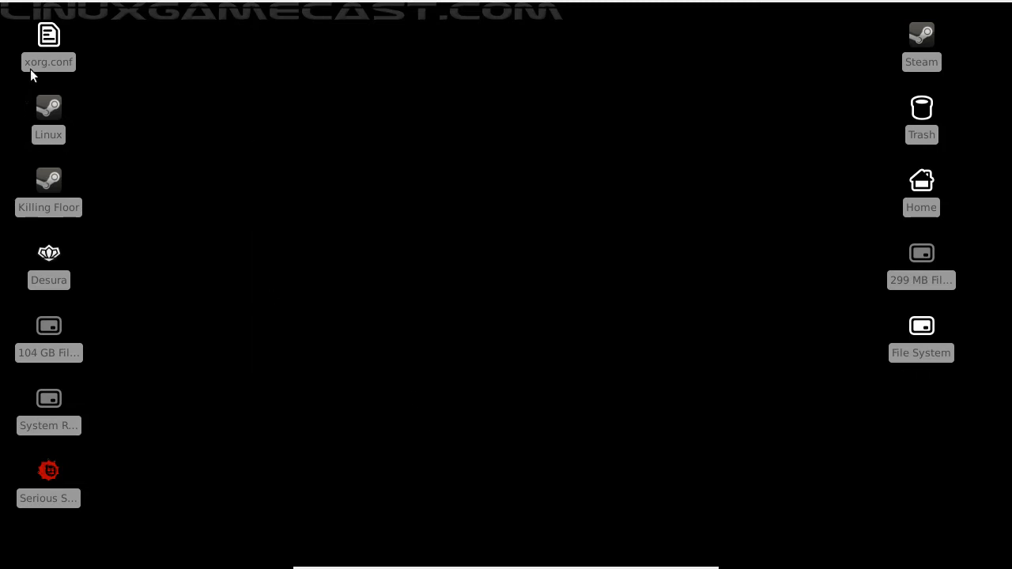
pyautogui.moveTo(398, 266)
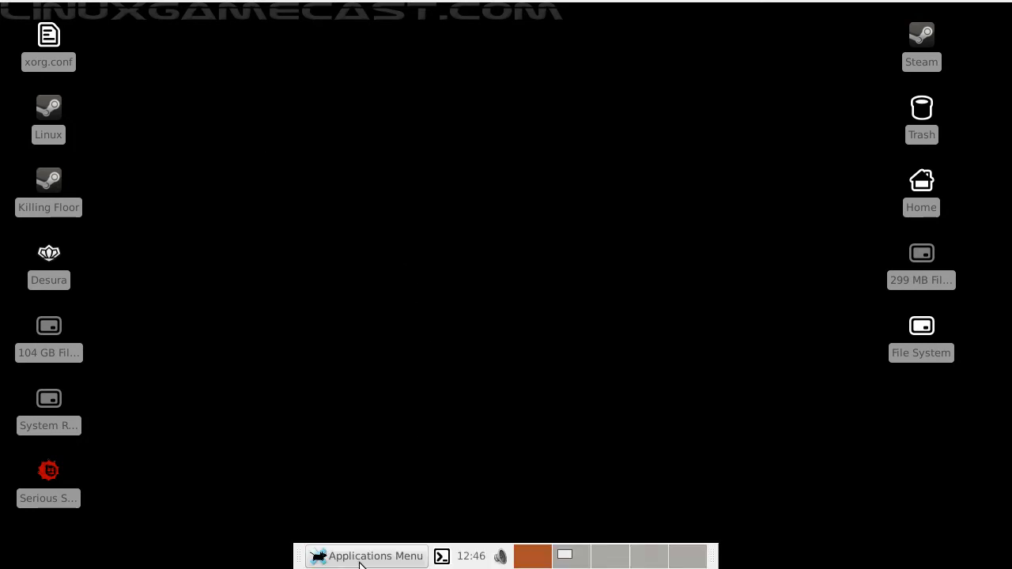
pyautogui.moveTo(360, 557)
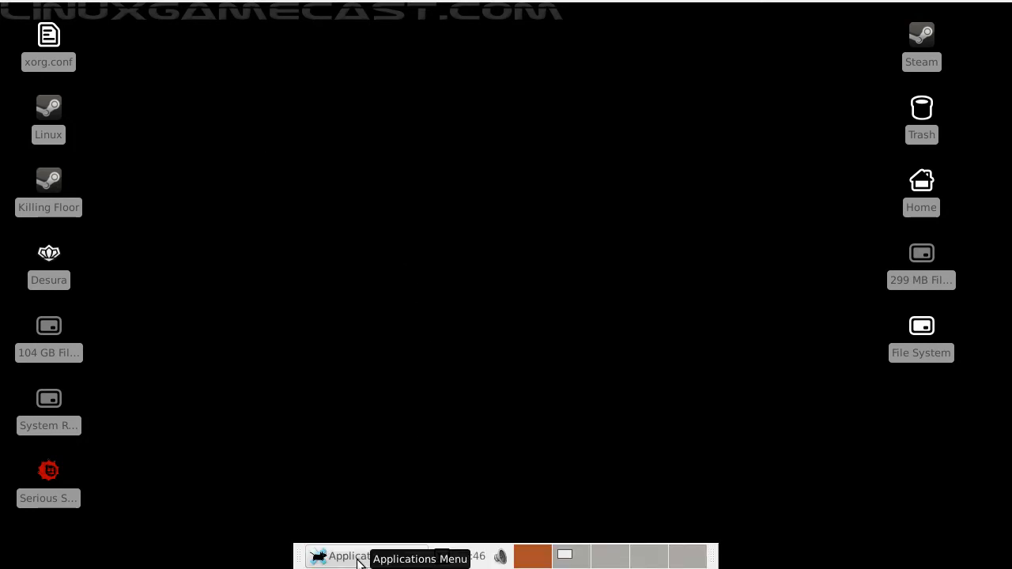
# - Launch Netflix Desktop from the Applications Menu's Multimedia category
pyautogui.click(348, 557)
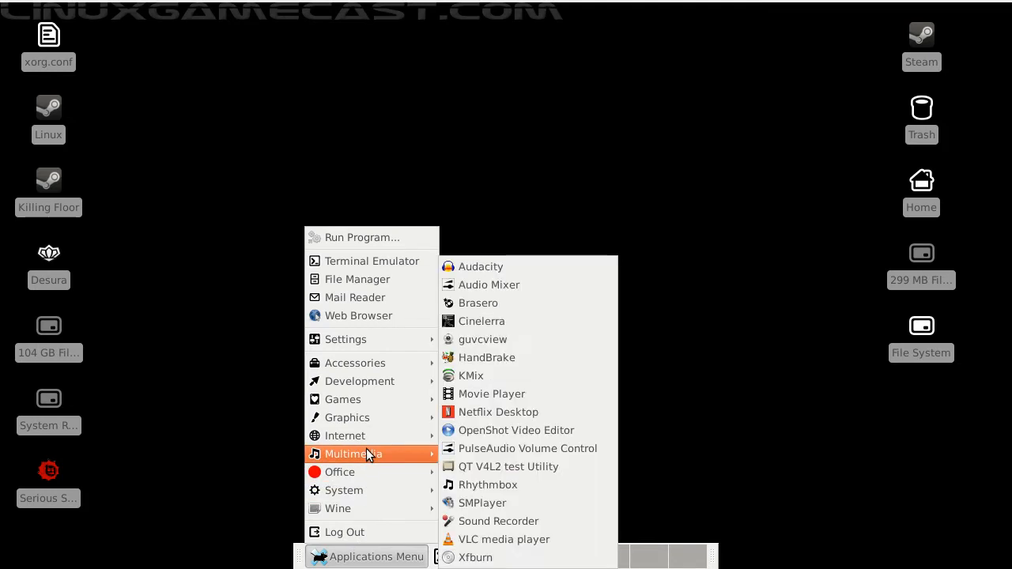
pyautogui.moveTo(512, 411)
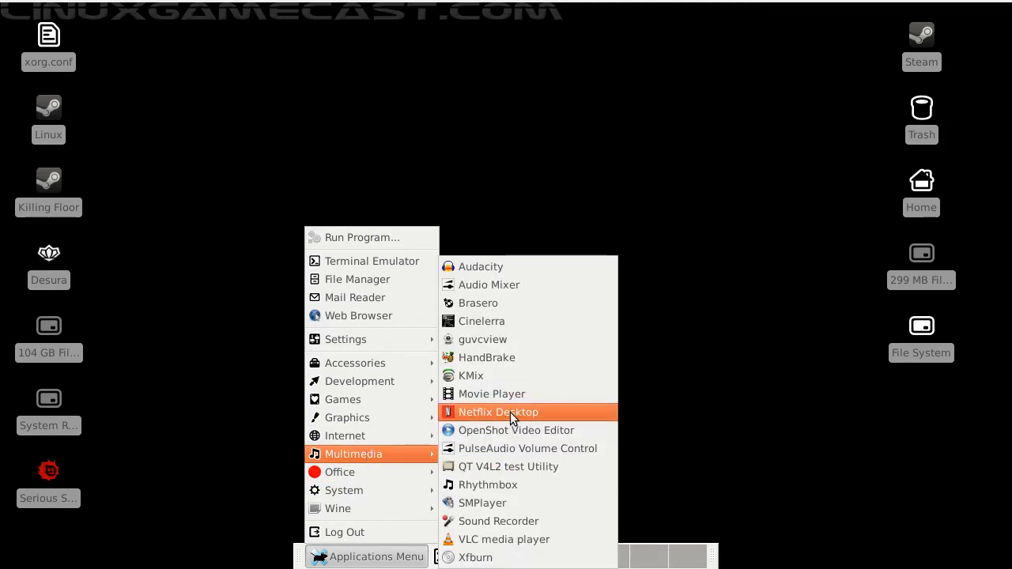
pyautogui.click(498, 411)
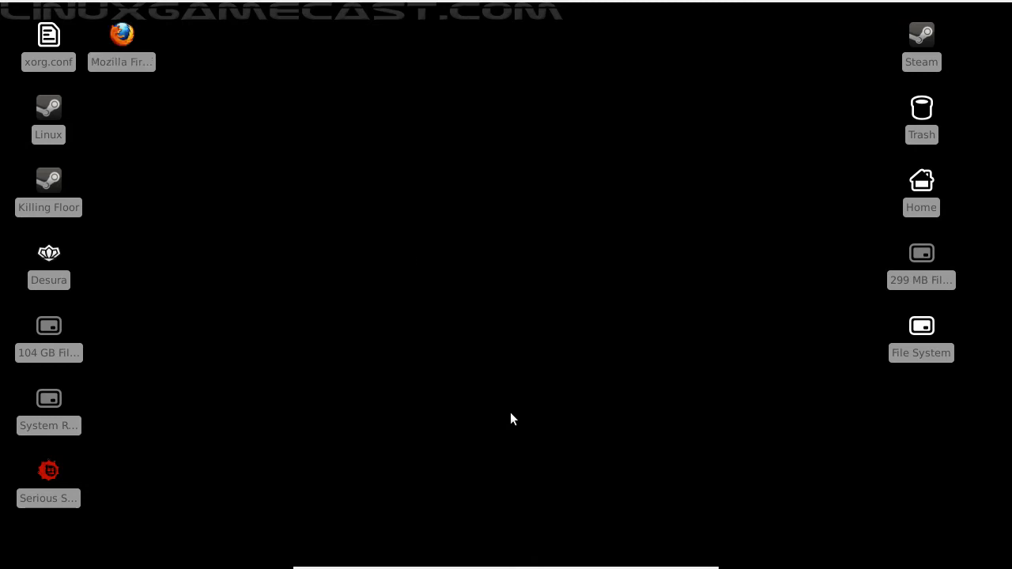
# - Leave the loaded Netflix welcome page and switch back to the Chrome PPA article
pyautogui.doubleClick(122, 35)
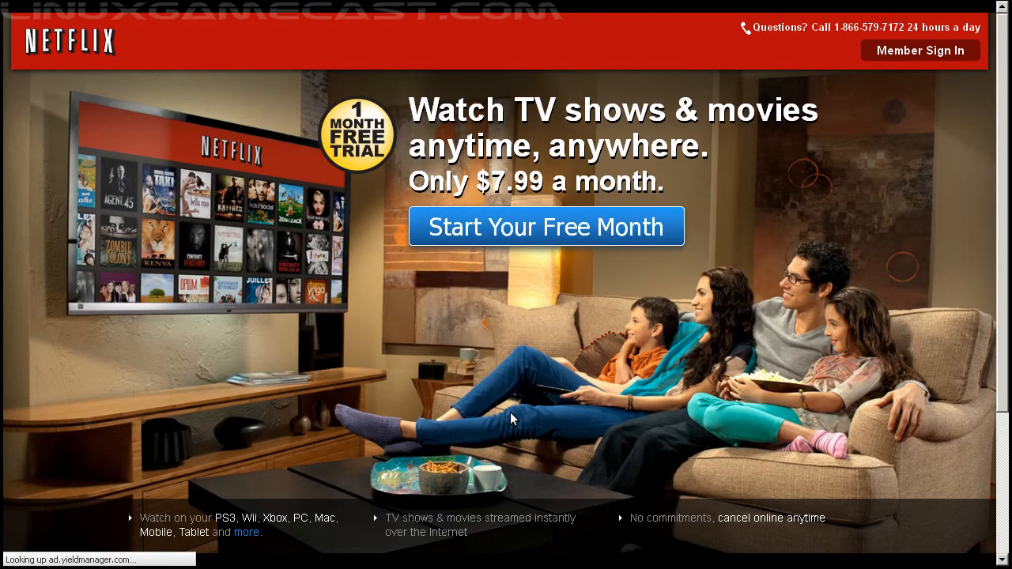
pyautogui.click(920, 49)
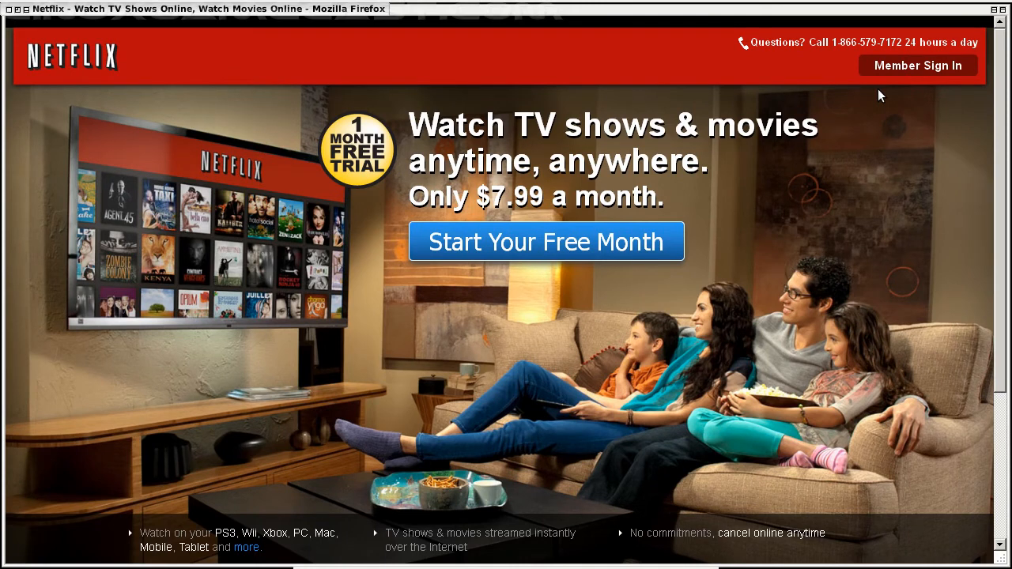
pyautogui.moveTo(19, 28)
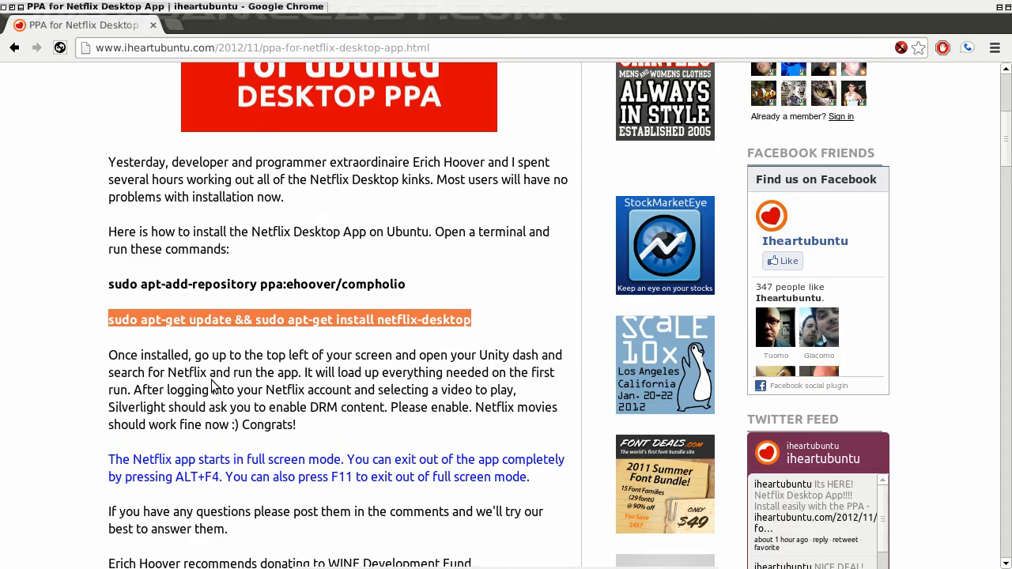
pyautogui.scroll(-3)
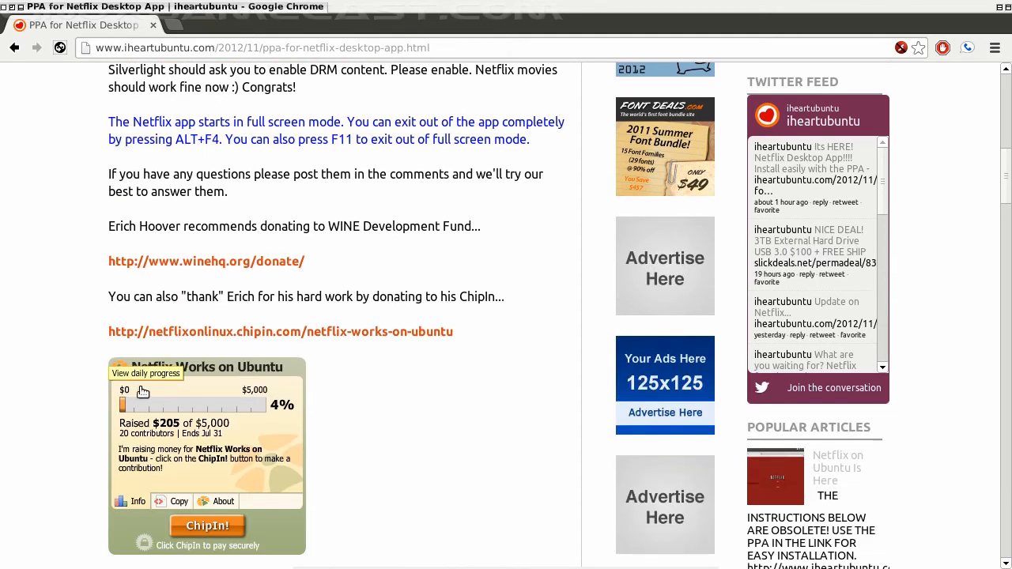
pyautogui.scroll(-3)
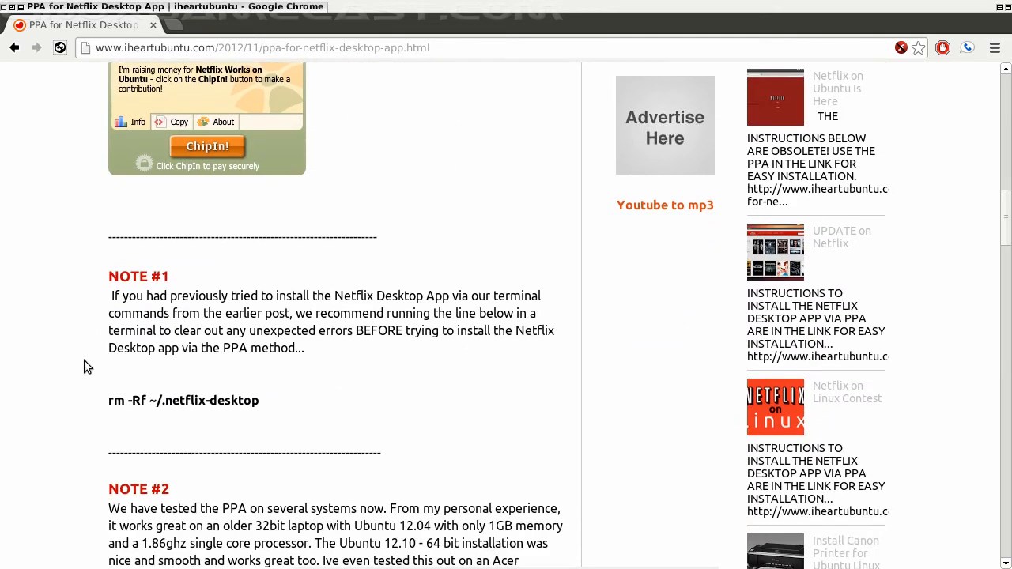
pyautogui.scroll(-3)
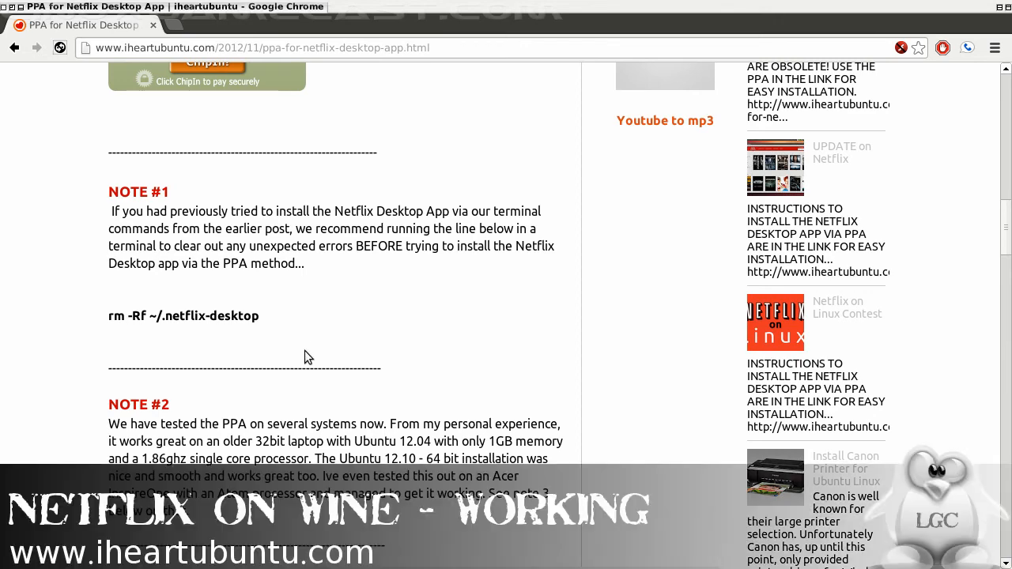
pyautogui.scroll(-3)
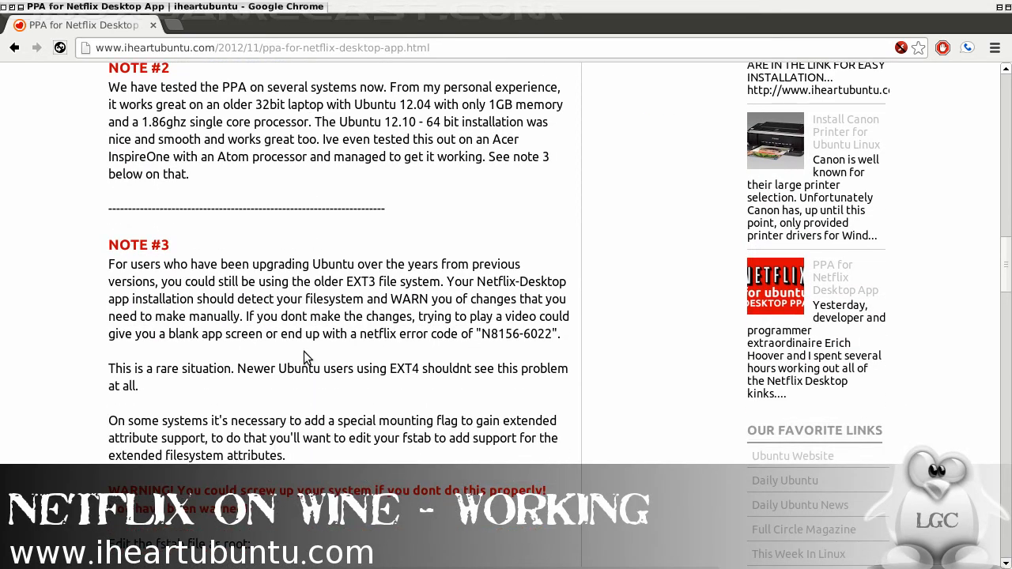
pyautogui.scroll(3)
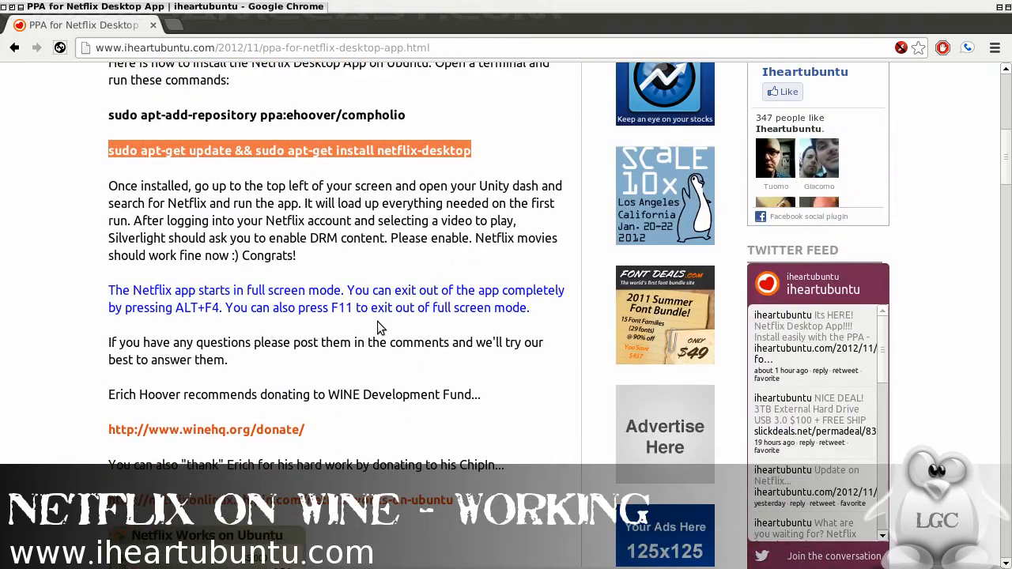
pyautogui.scroll(3)
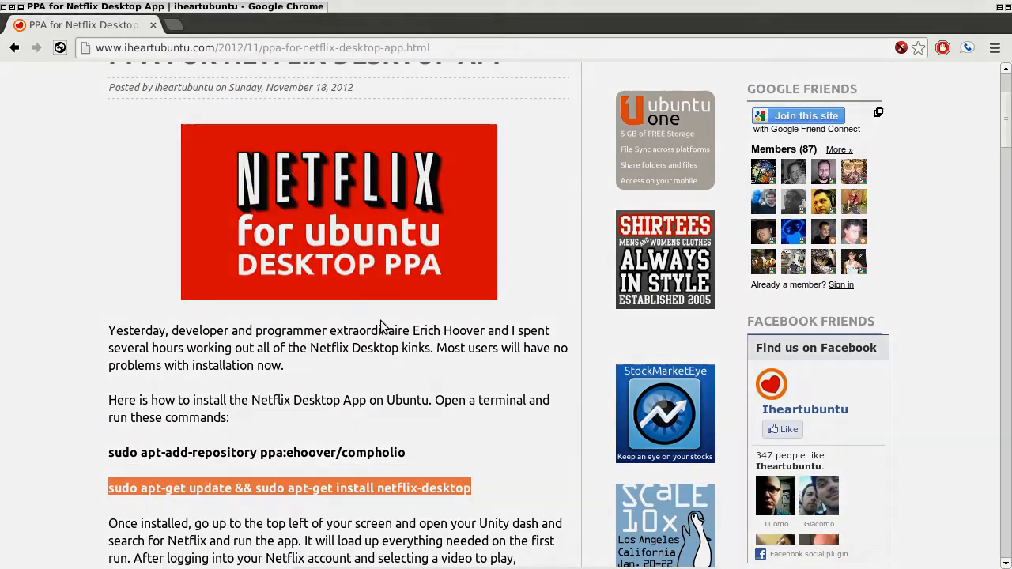